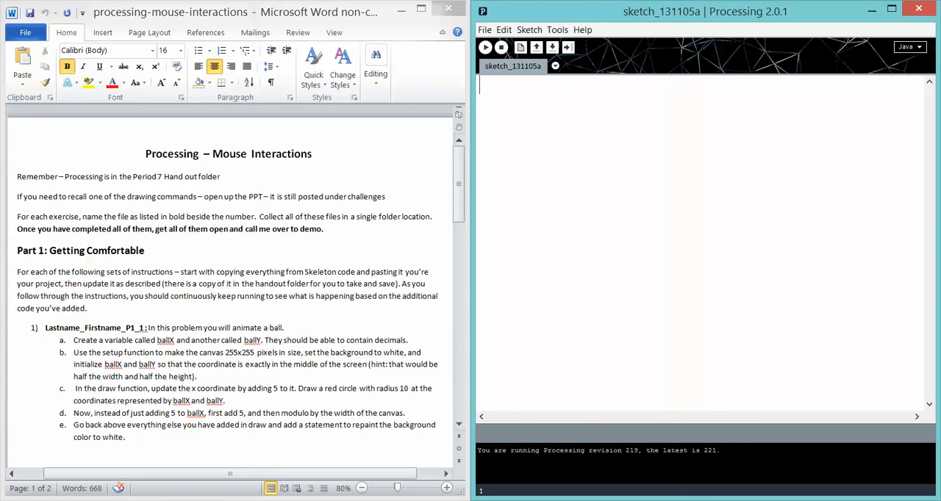
mouse_move(297, 327)
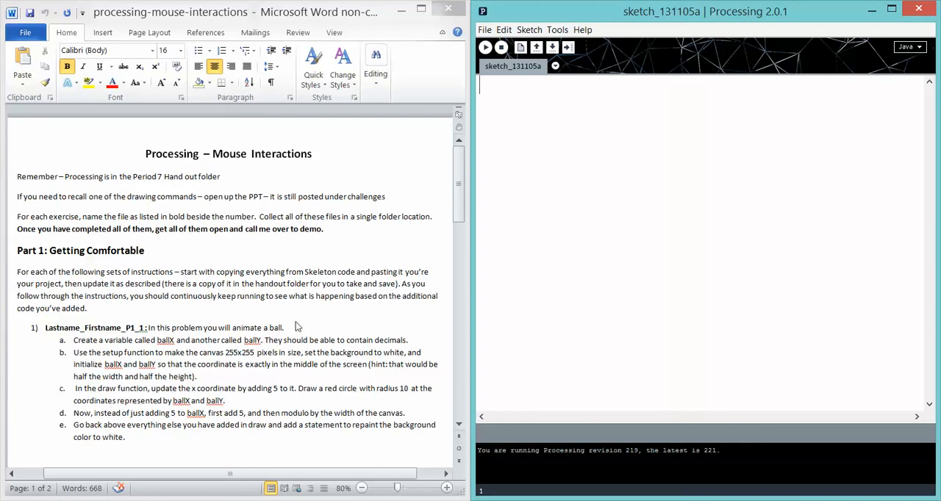
mouse_move(146, 276)
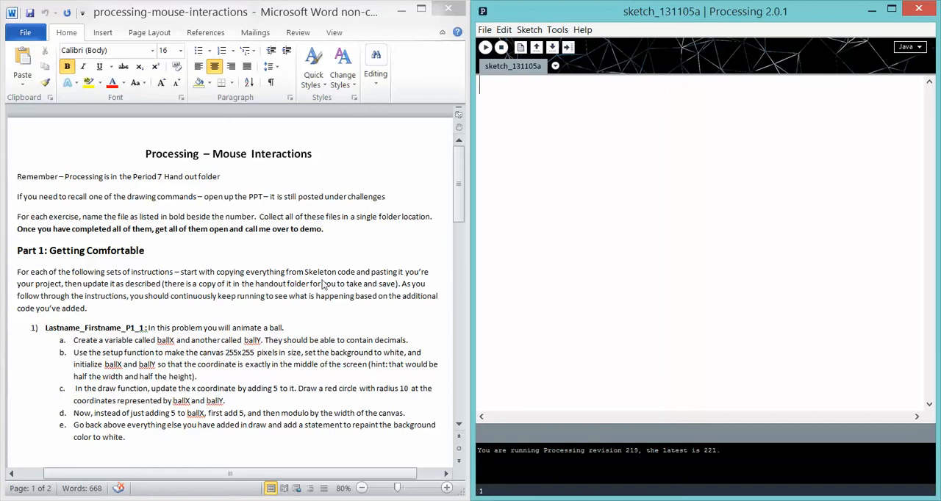
mouse_move(389, 355)
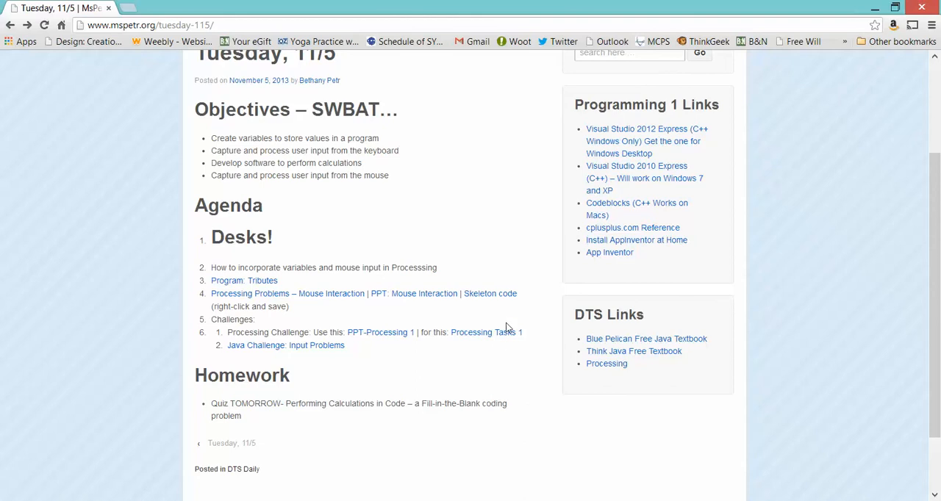
Copy the whole skeleton code from Chrome into the empty Processing sketch.
left_click(489, 294)
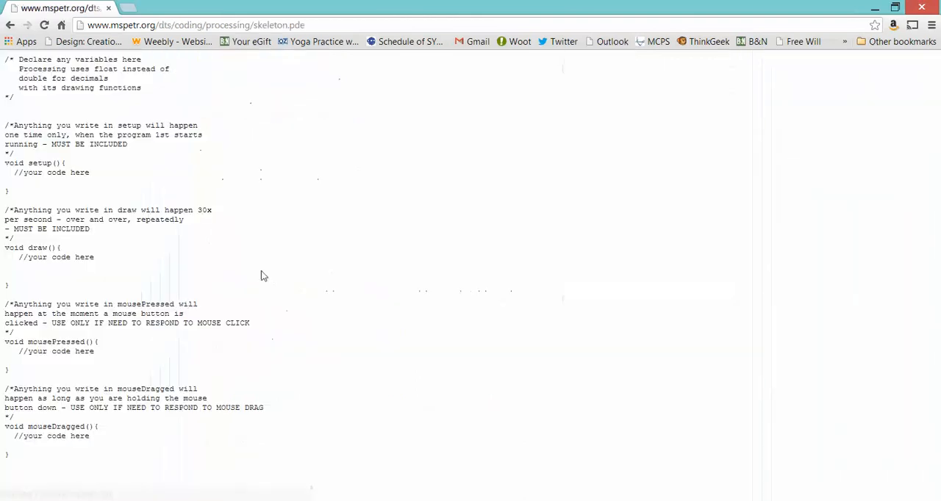
key("ctrl+a")
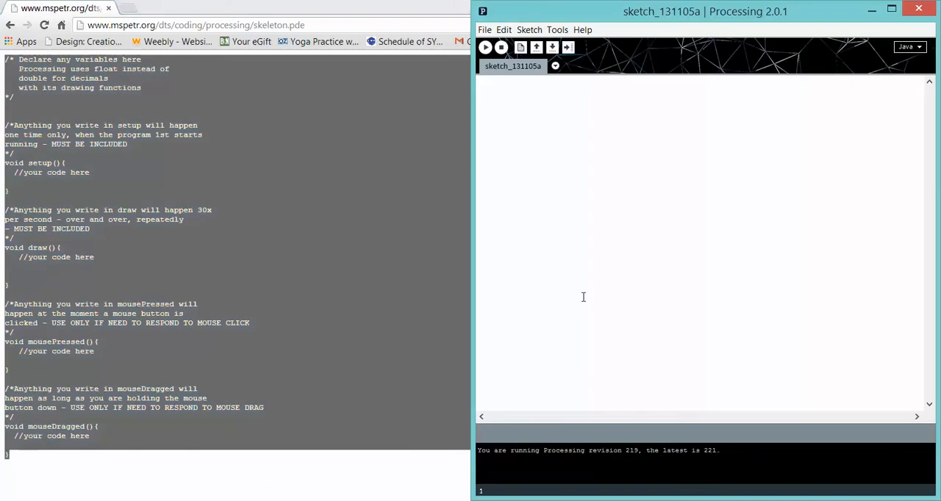
scroll("down", 3)
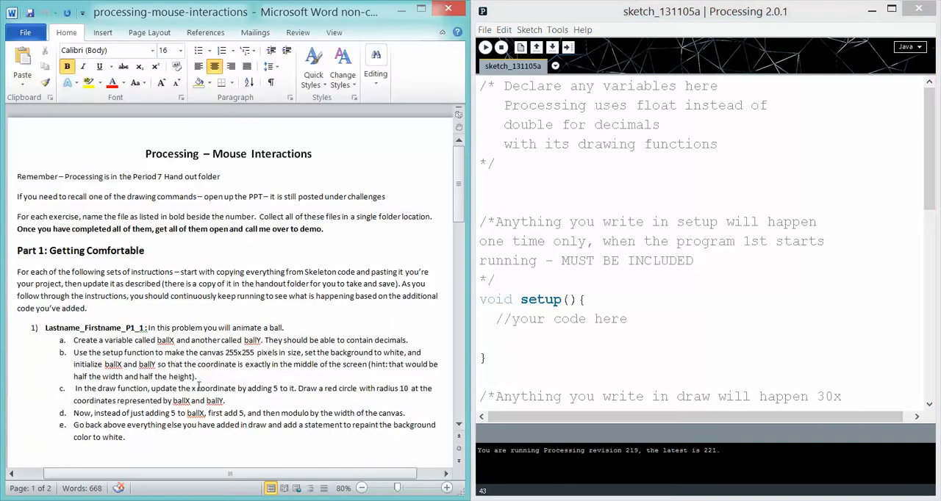
Declare float ballX and float ballY below the header comment.
scroll("down", 3)
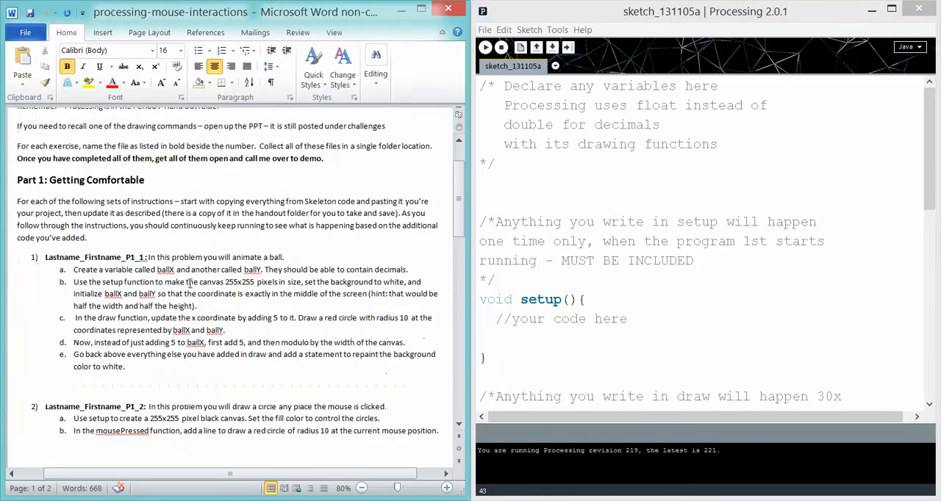
left_click_drag(74, 270, 227, 282)
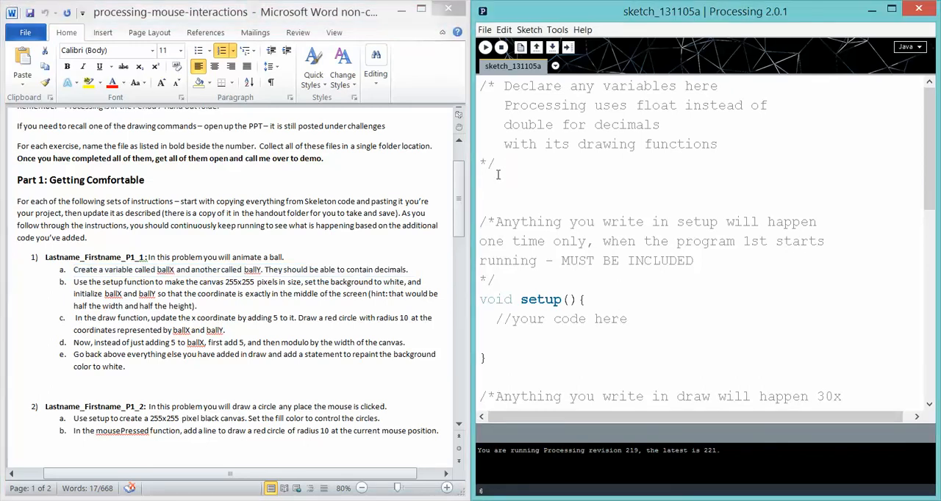
type("float ballX;")
type("float ballY;")
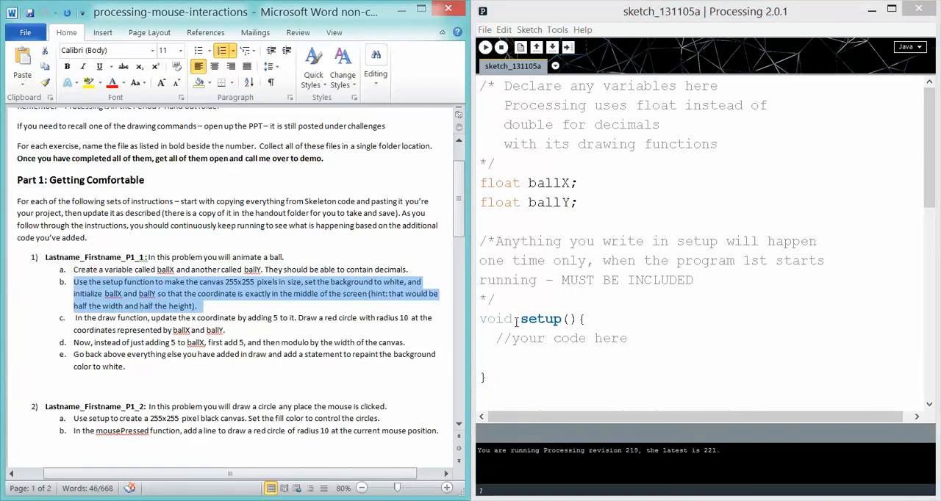
left_click(640, 338)
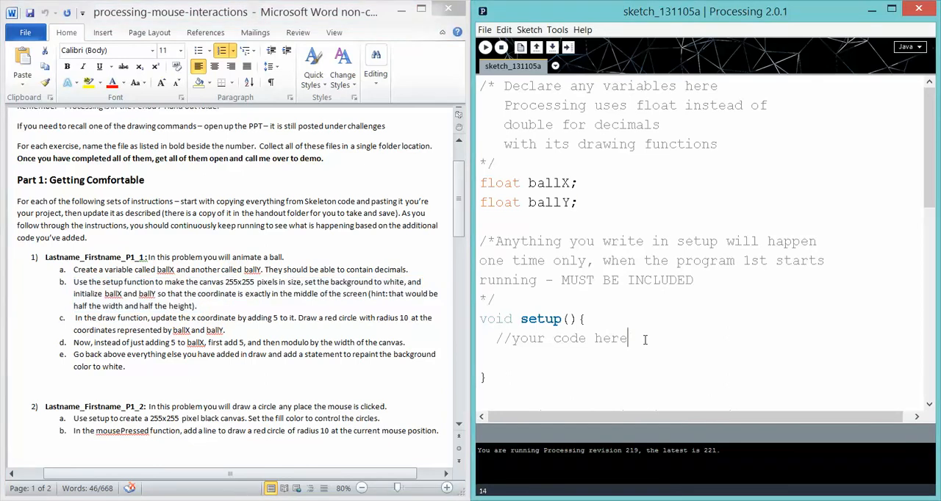
In setup(), set size(255,255) and a white background(255).
key("enter")
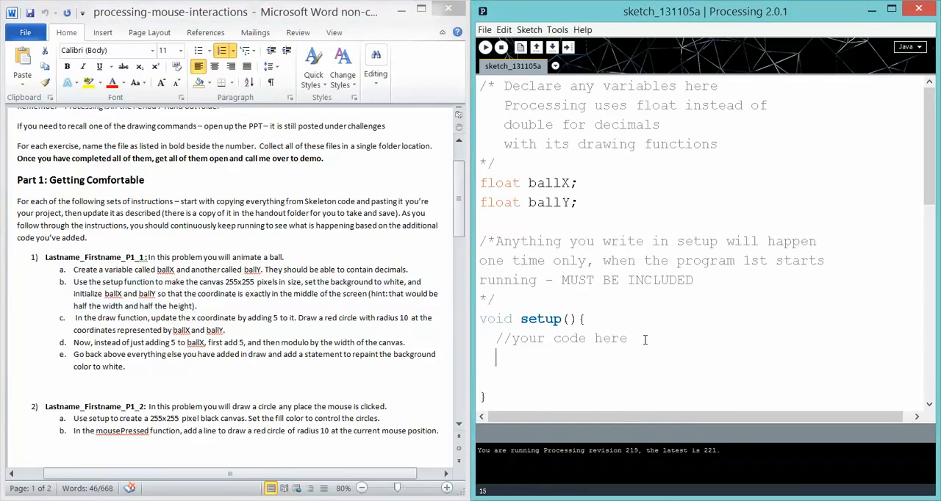
type("size(")
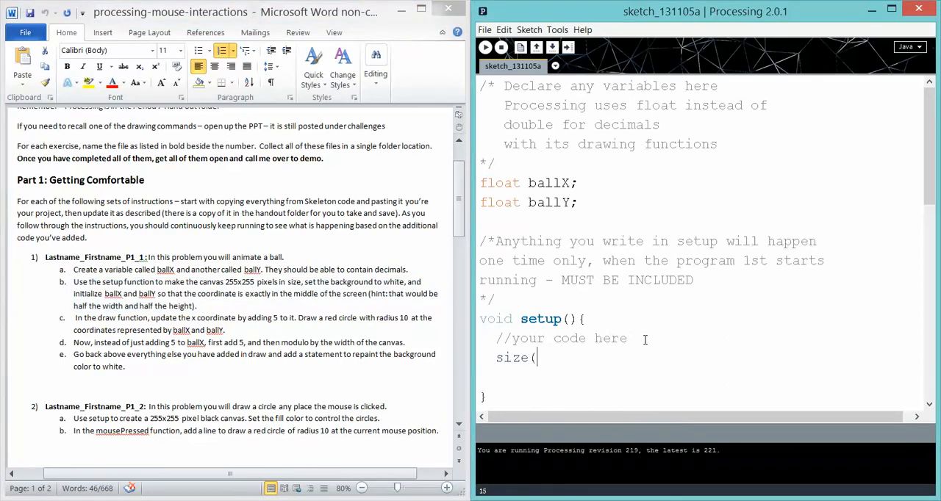
type("255,25")
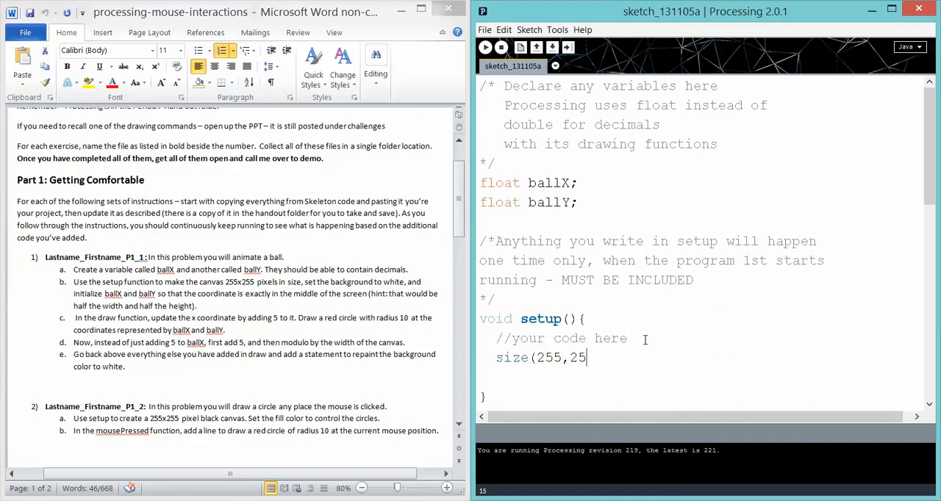
type("5);")
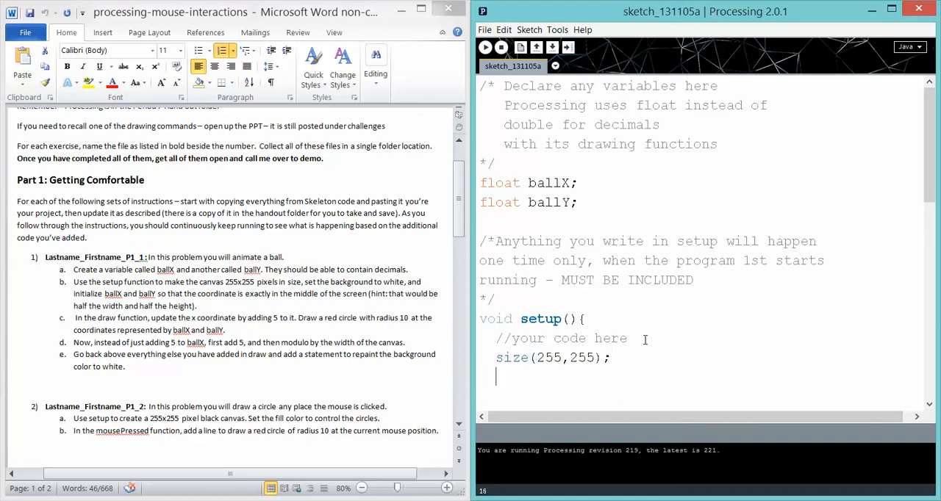
type("background")
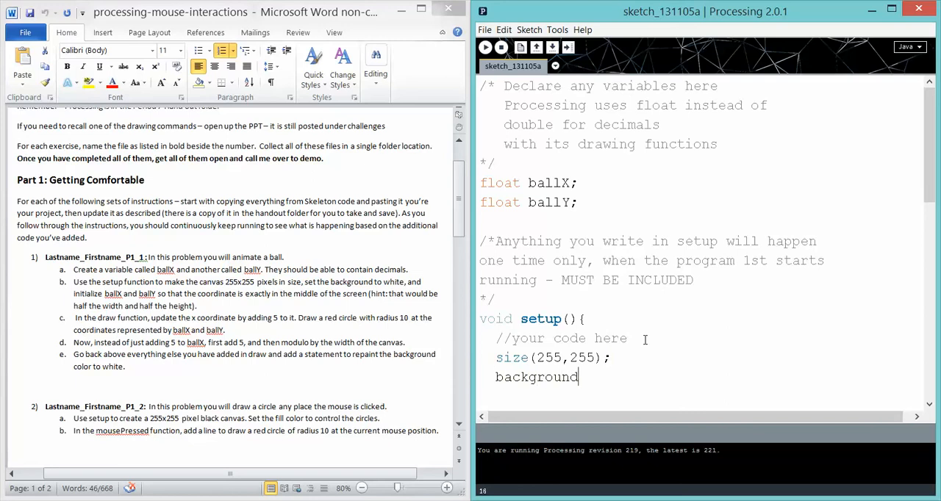
type("(255")
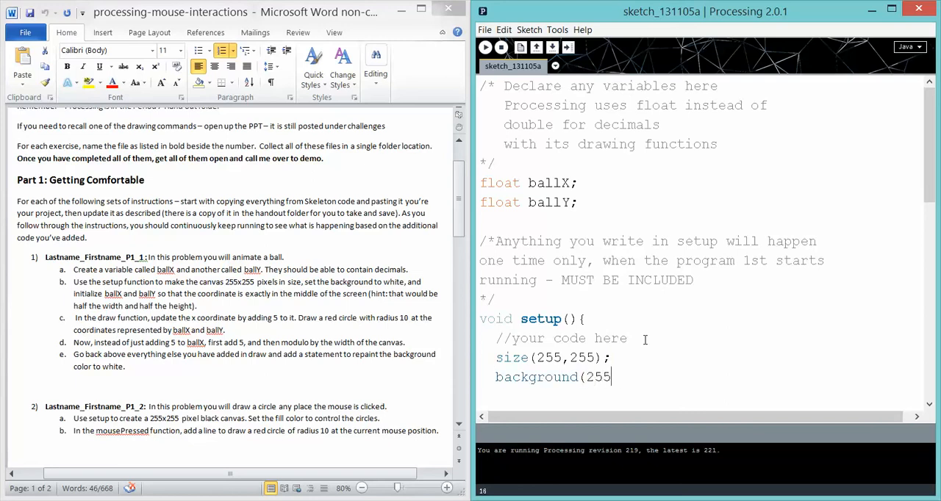
type(");")
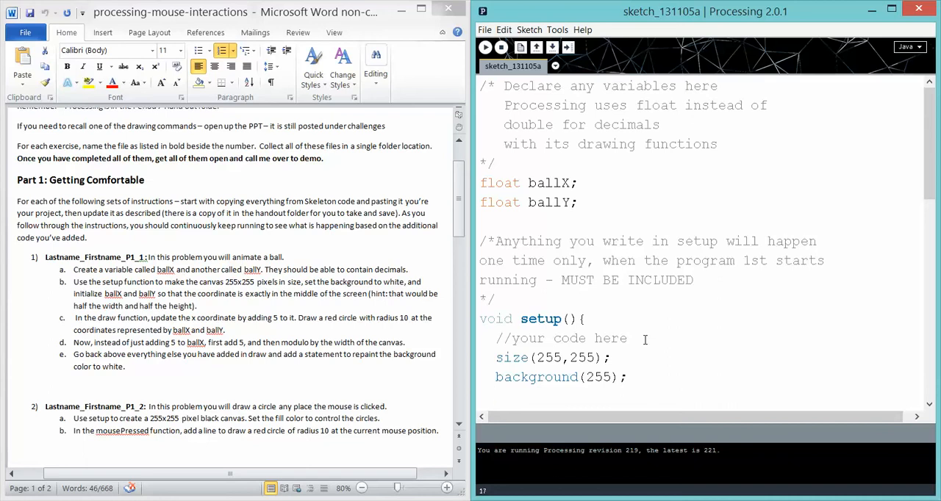
mouse_move(320, 339)
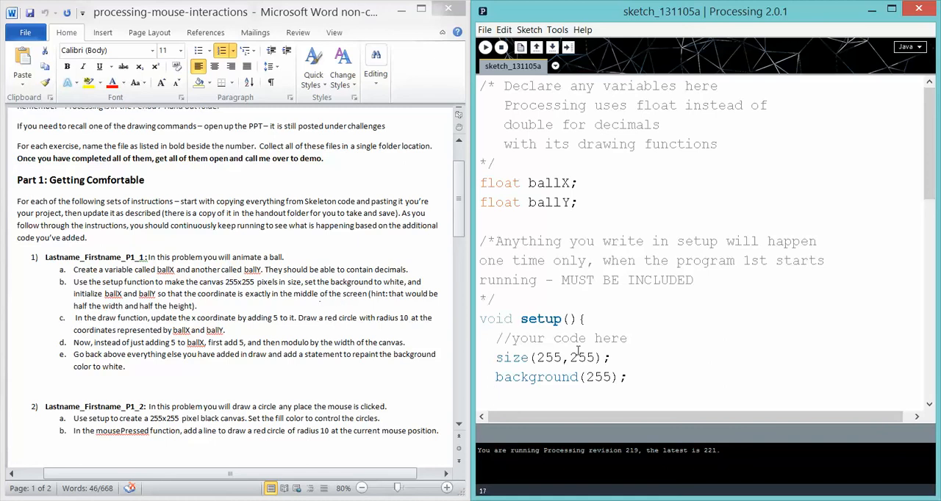
Initialise ballX=width/2 and ballY=height/2 at the canvas centre.
type("ballX")
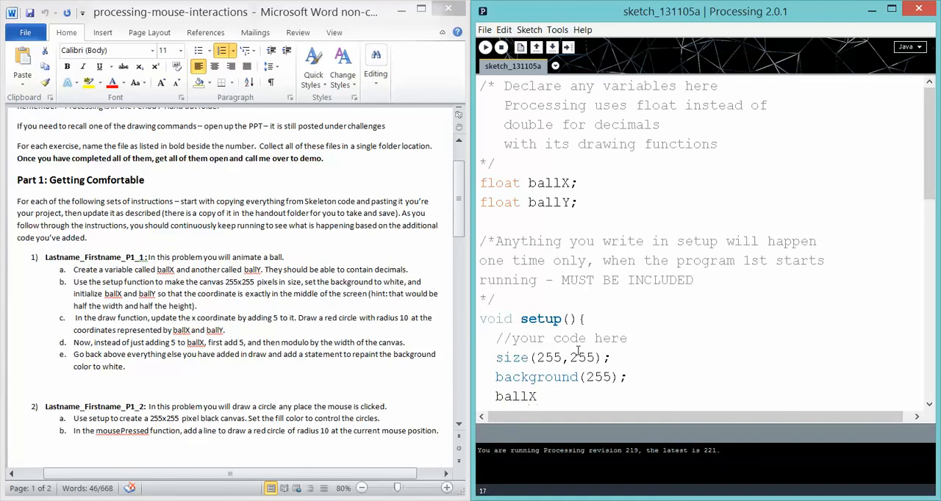
type("=")
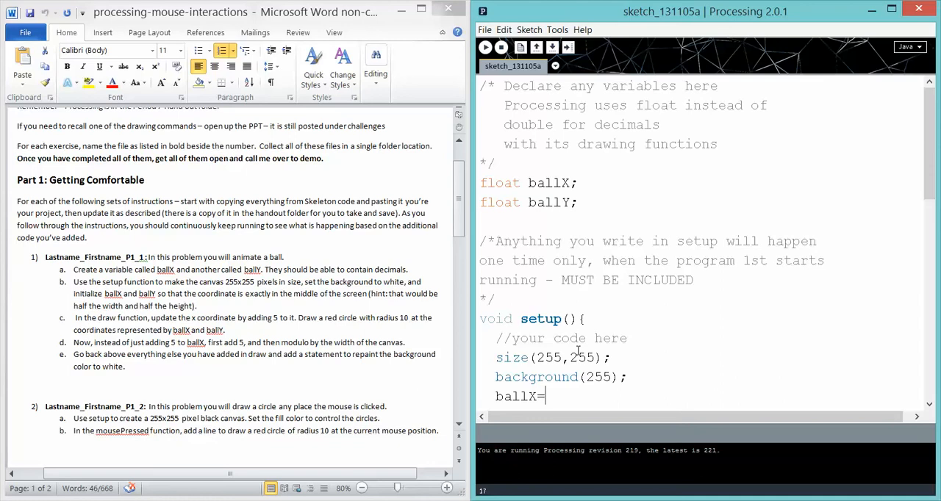
type("width/2")
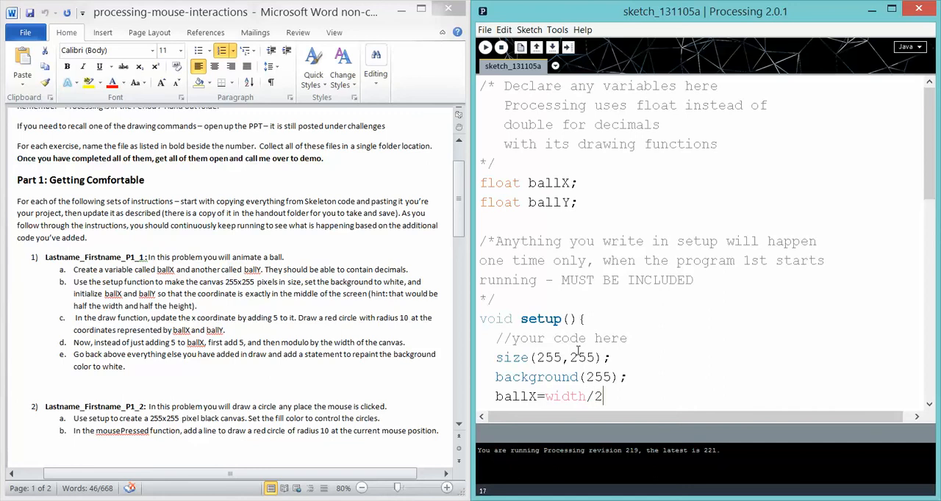
type(";")
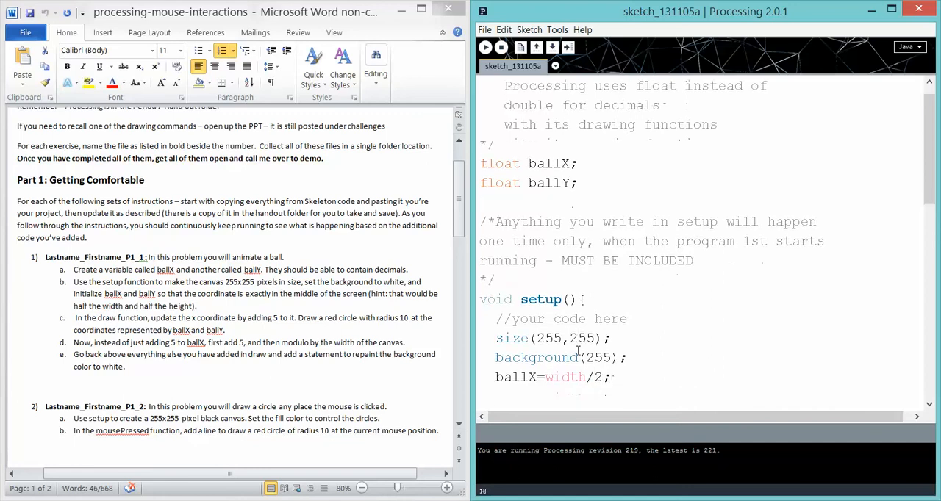
type("ballY")
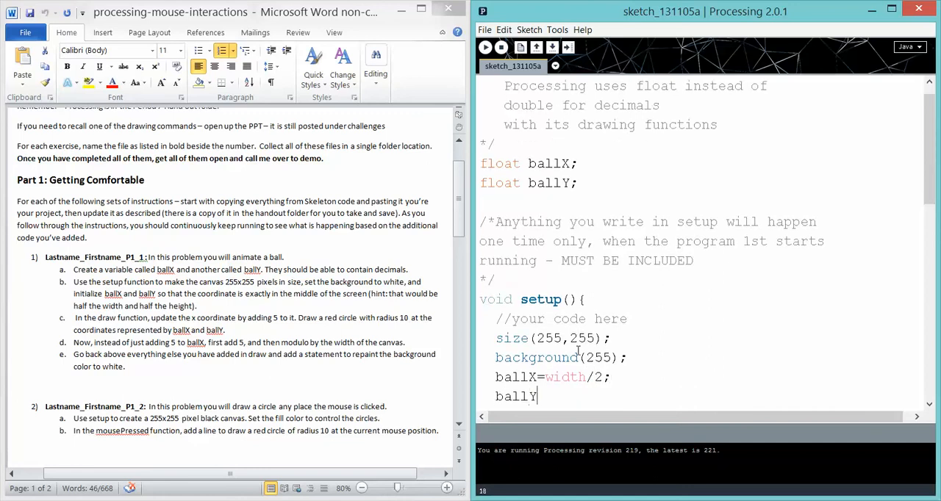
type("=")
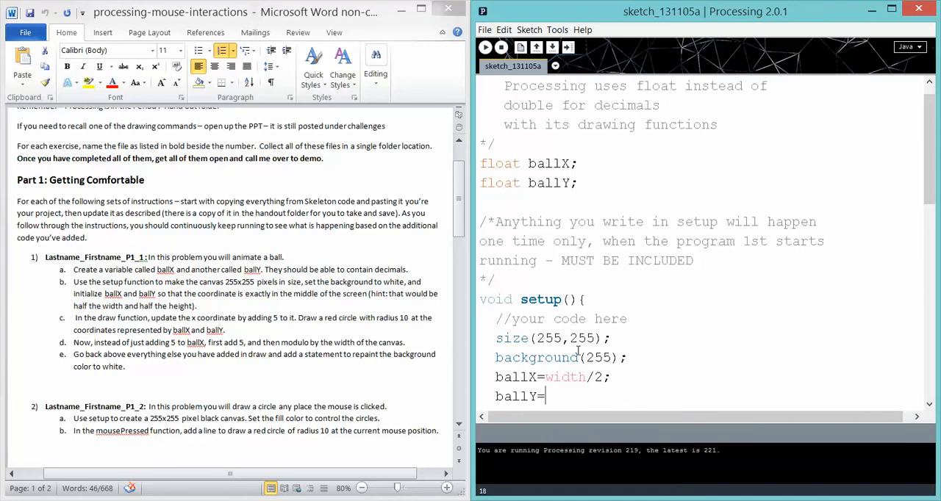
type("height/2")
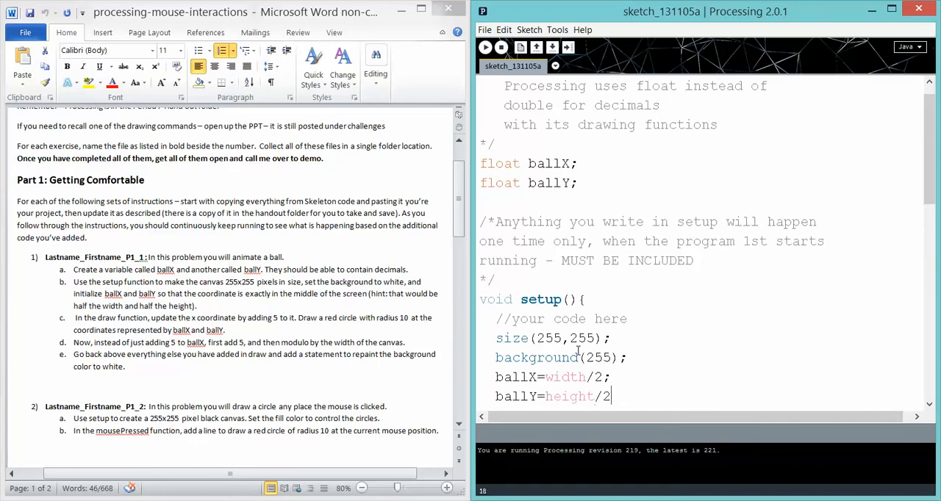
type(";")
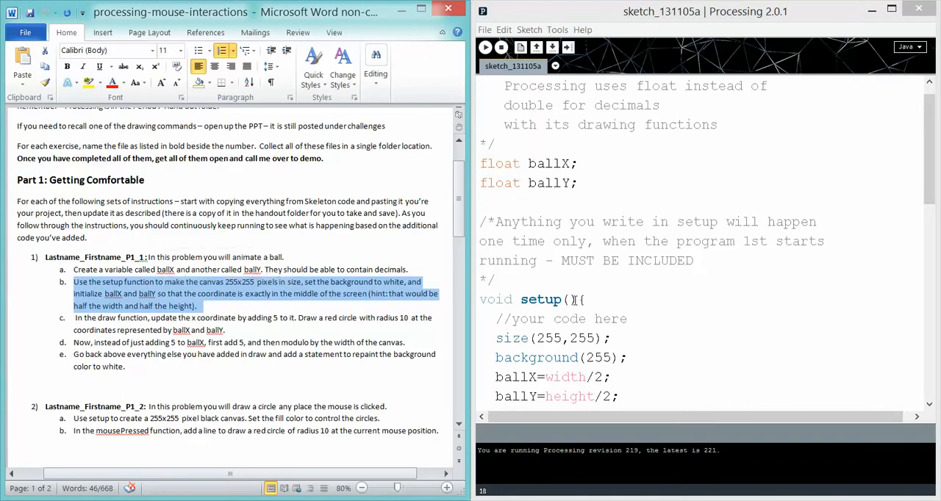
scroll("down", 3)
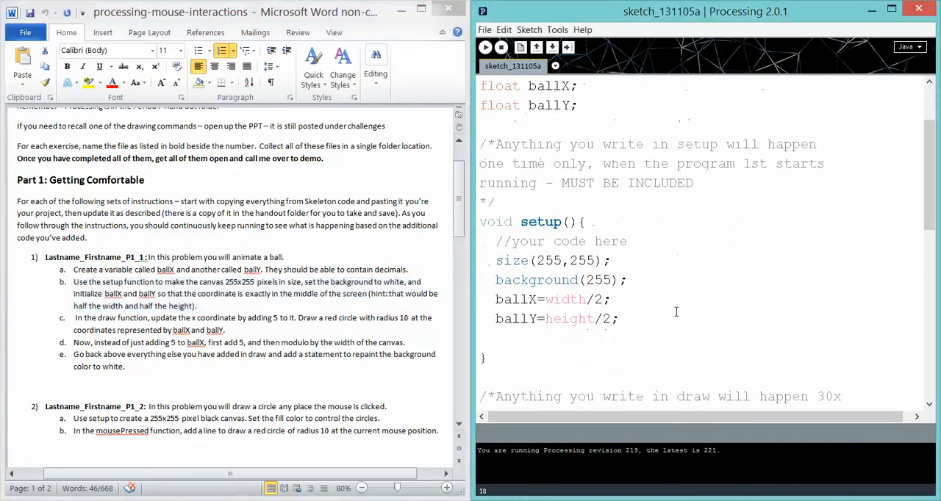
scroll("down", 3)
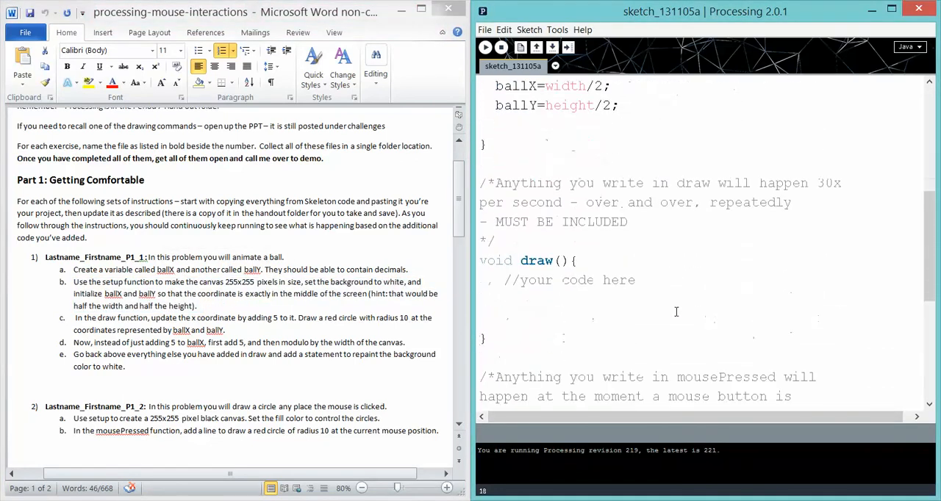
left_click(480, 300)
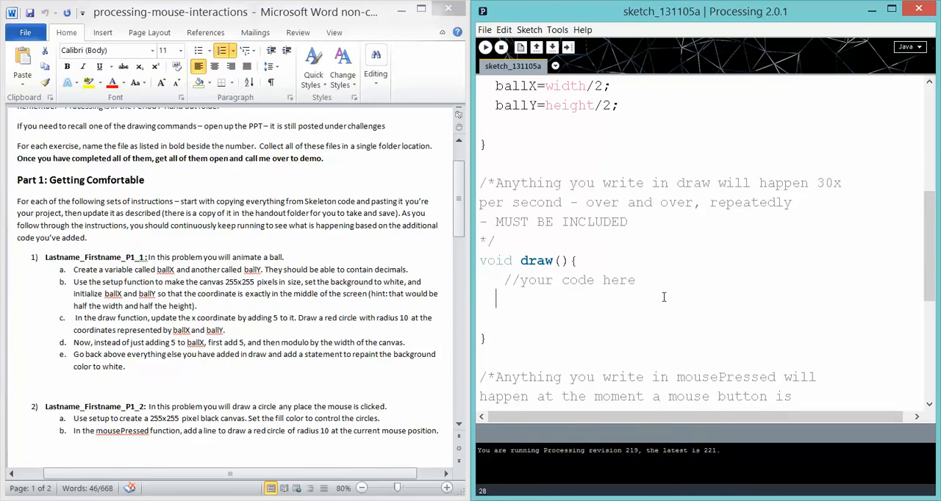
Add ballX=ballX+5; inside draw() so the ball moves right each frame.
double_click(518, 85)
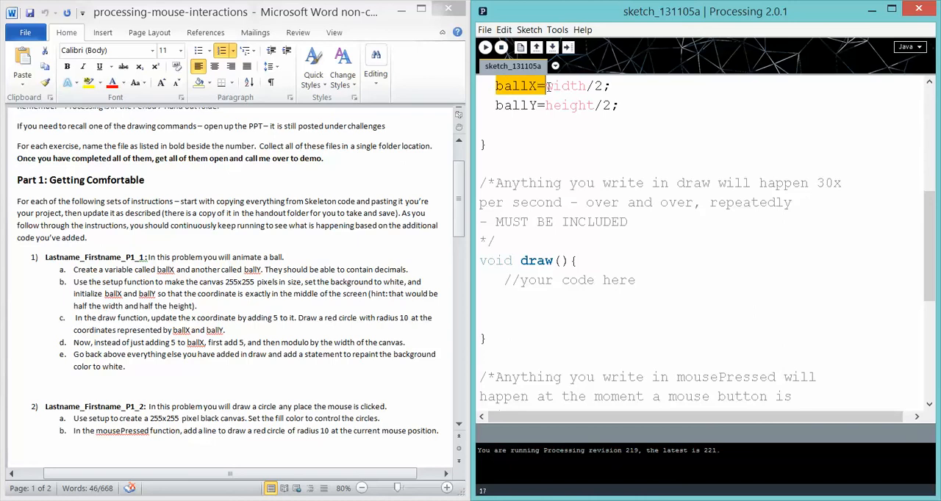
left_click(497, 297)
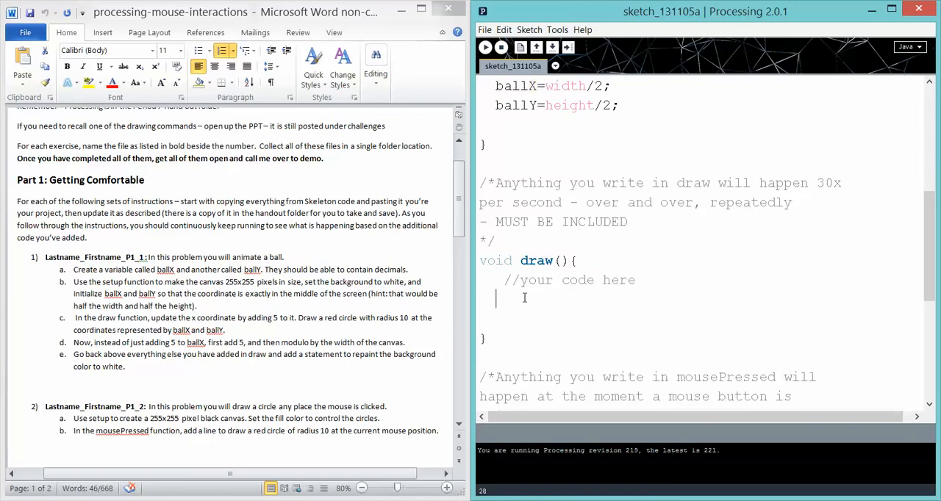
type("ballX=ballX")
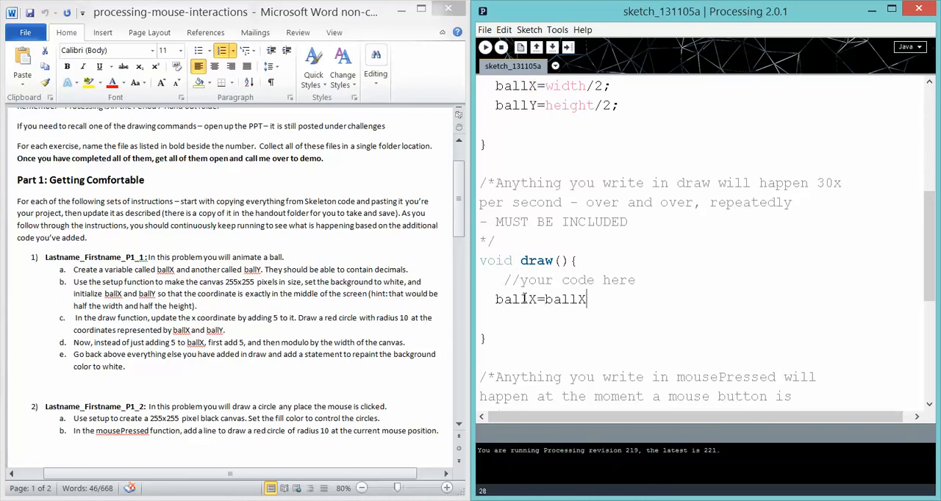
type("+5;")
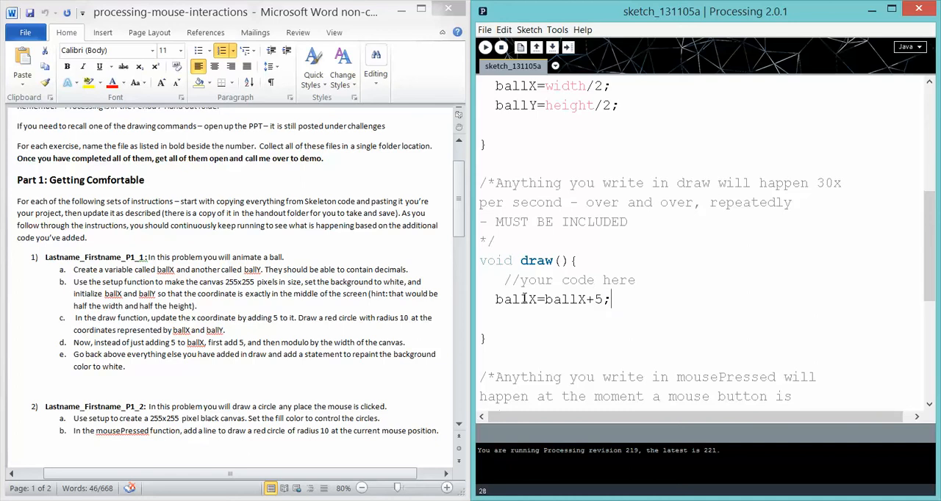
mouse_move(327, 322)
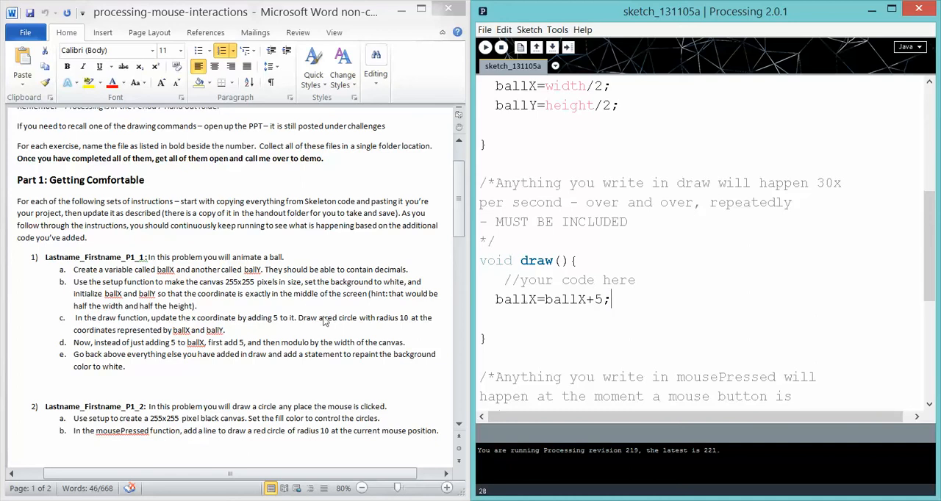
mouse_move(209, 331)
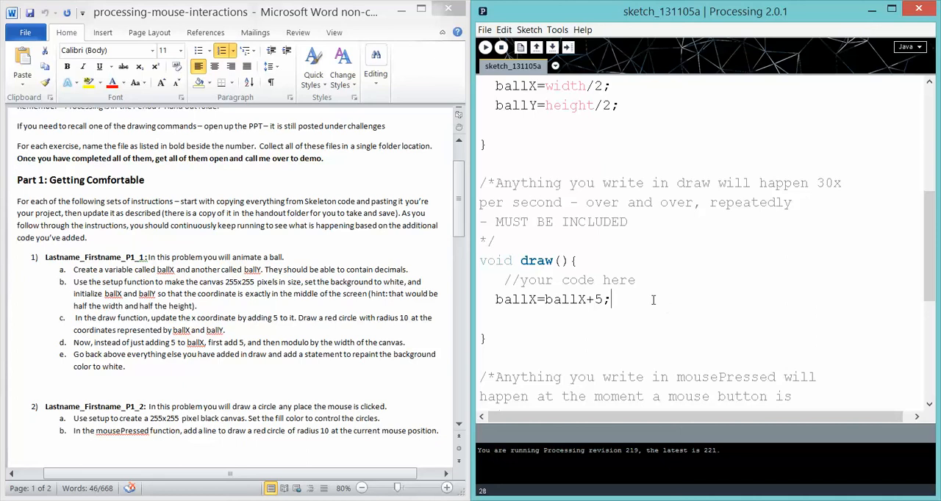
Add ellipse(ballX, ballY, 20,20); to draw the ball each frame.
key("enter")
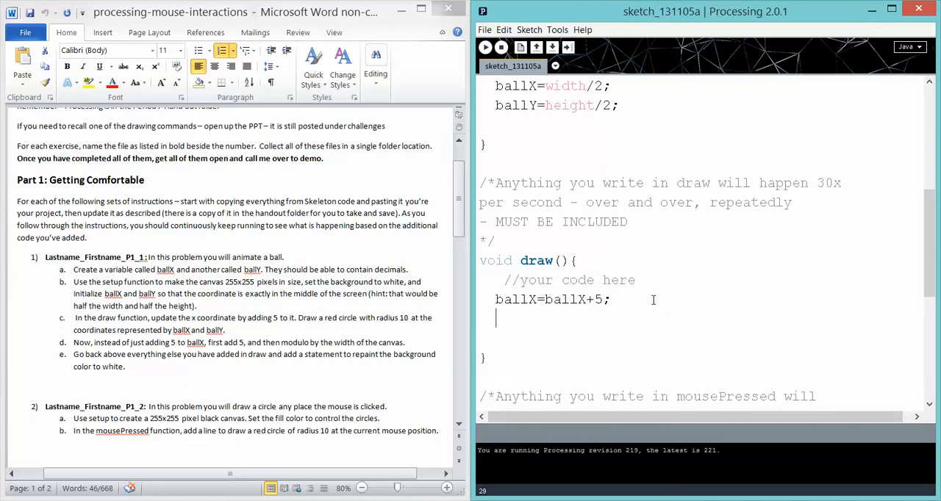
type("ellipse")
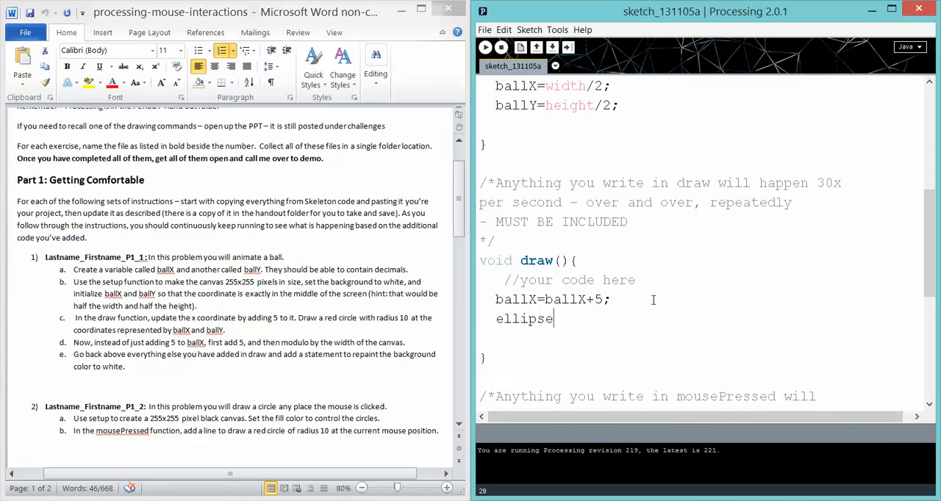
type("(b")
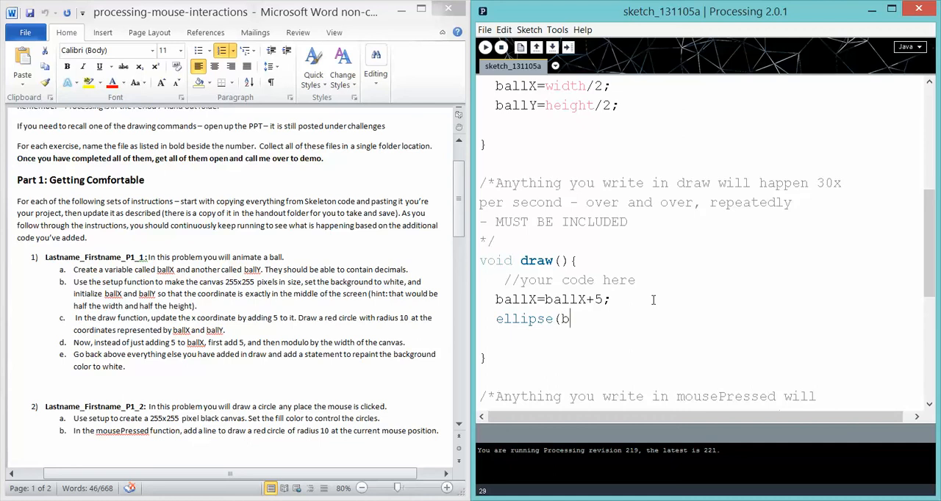
type("allX,")
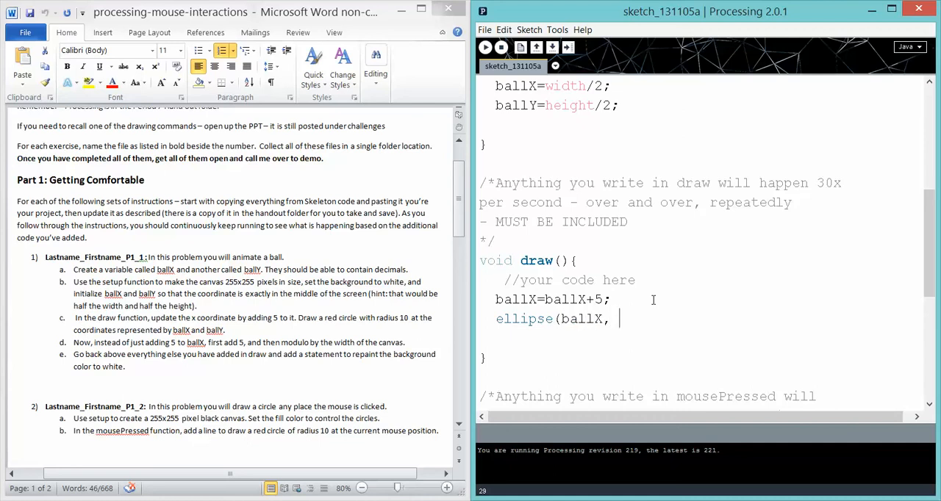
type("ballY")
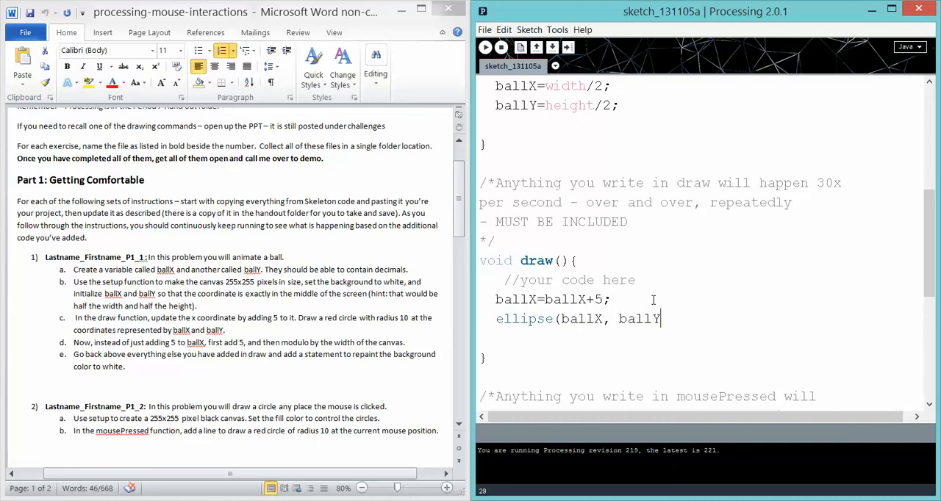
type(",")
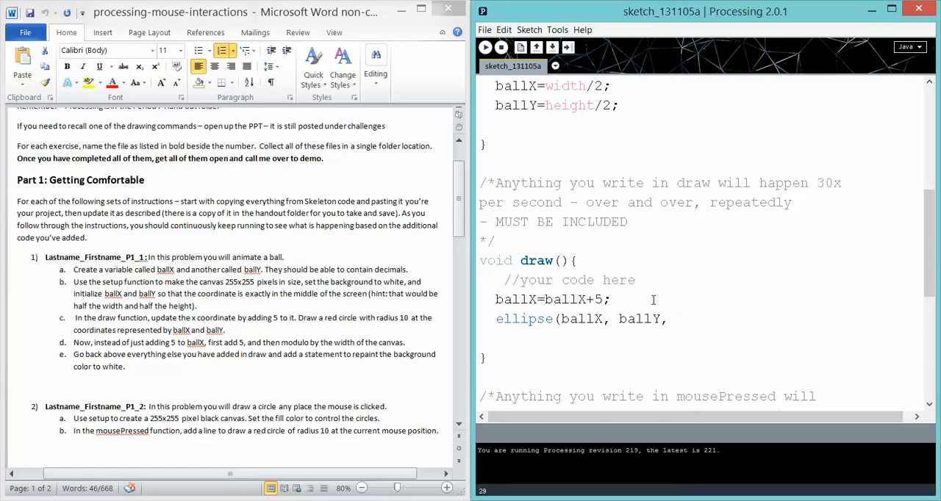
type("29")
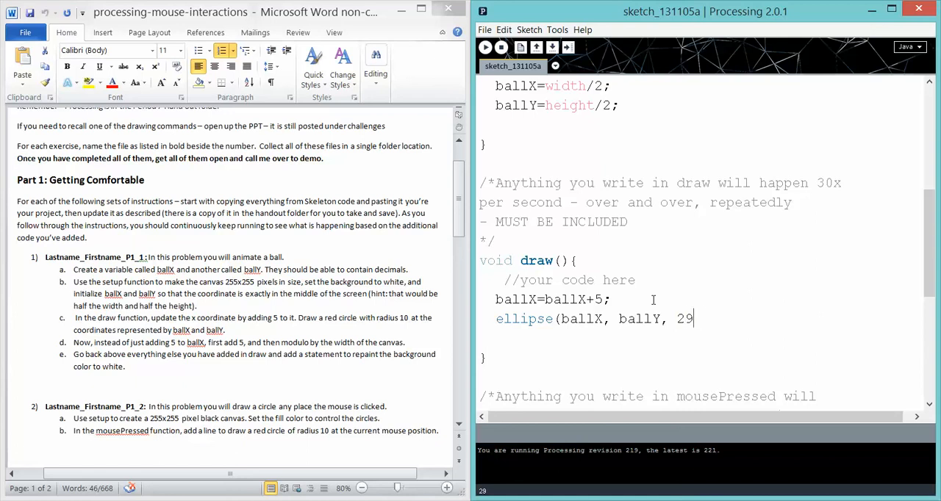
type(",20);")
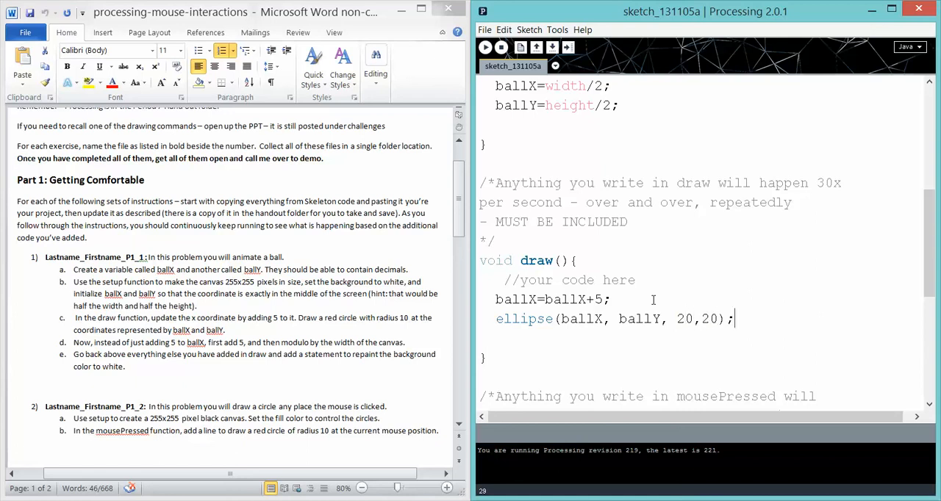
mouse_move(602, 177)
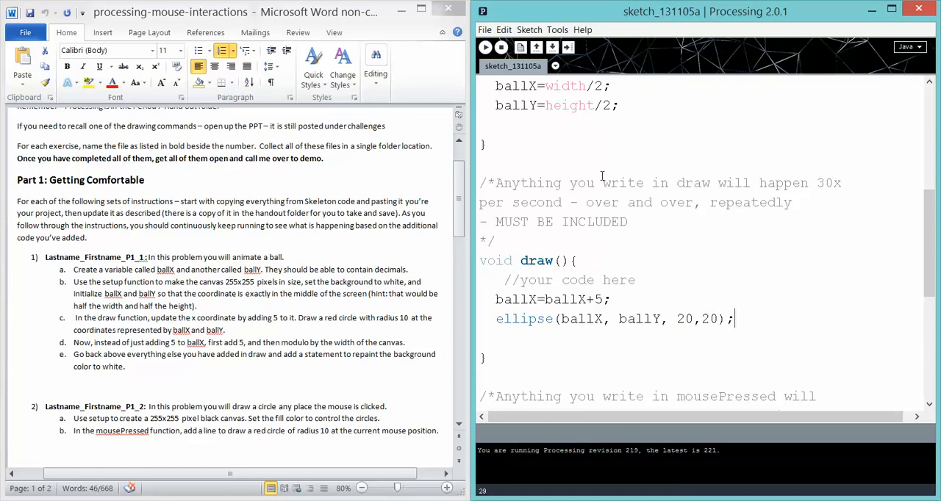
left_click(486, 47)
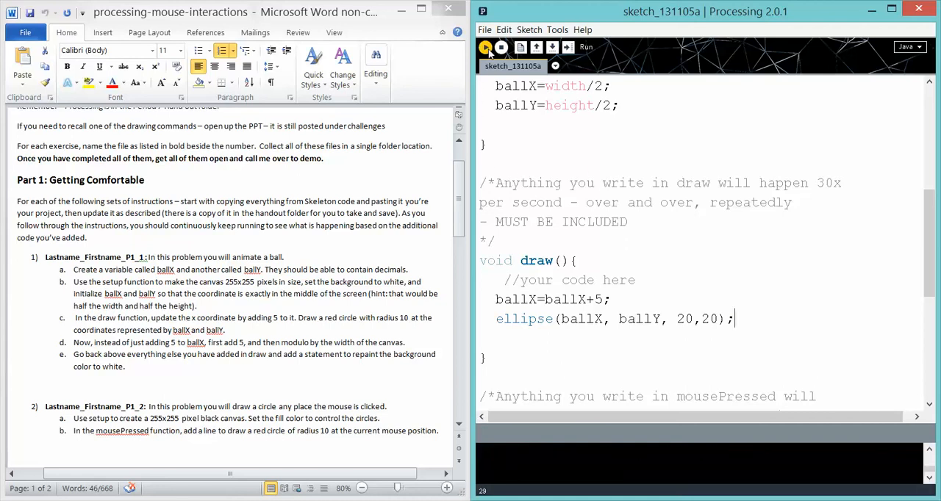
left_click(485, 47)
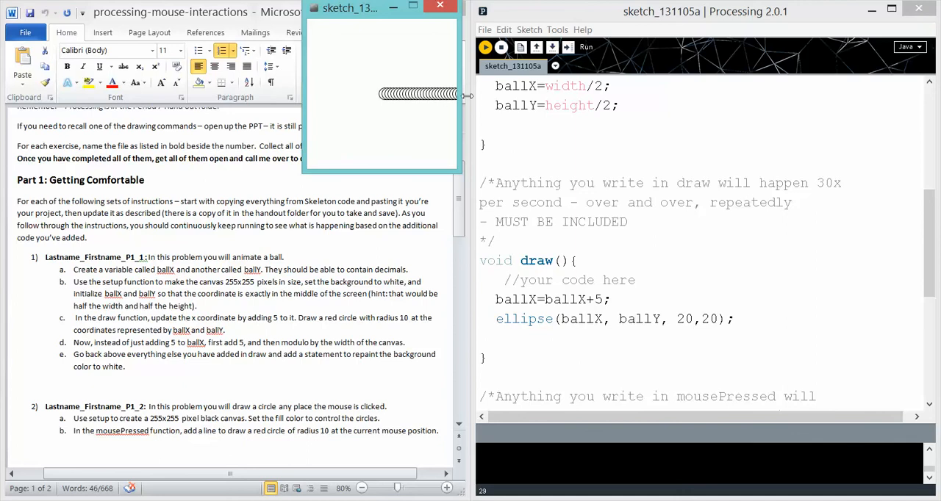
mouse_move(463, 96)
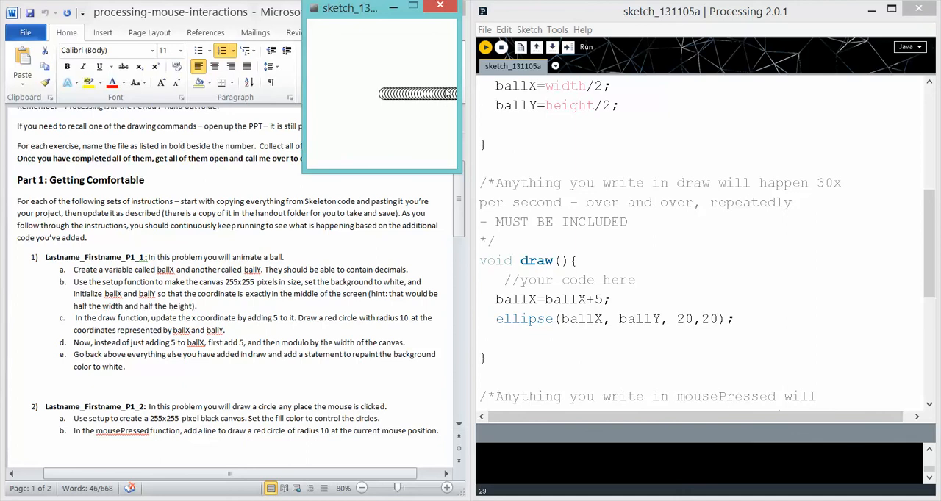
mouse_move(434, 179)
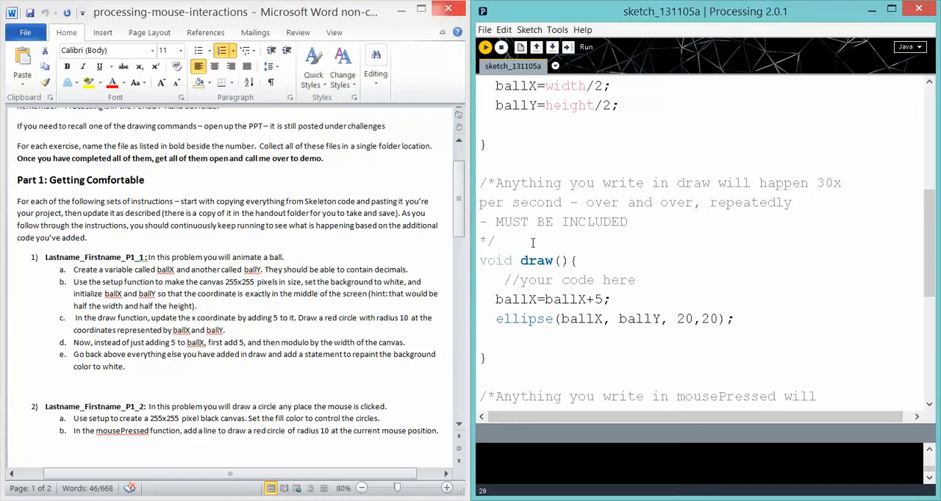
Add fill(255,0,0); before the ellipse and run to see the red ball.
key("enter")
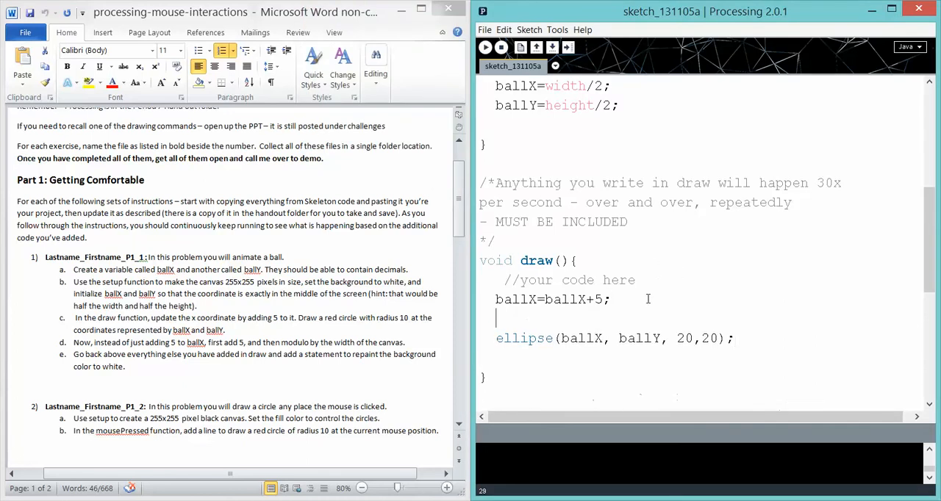
type("fill(255")
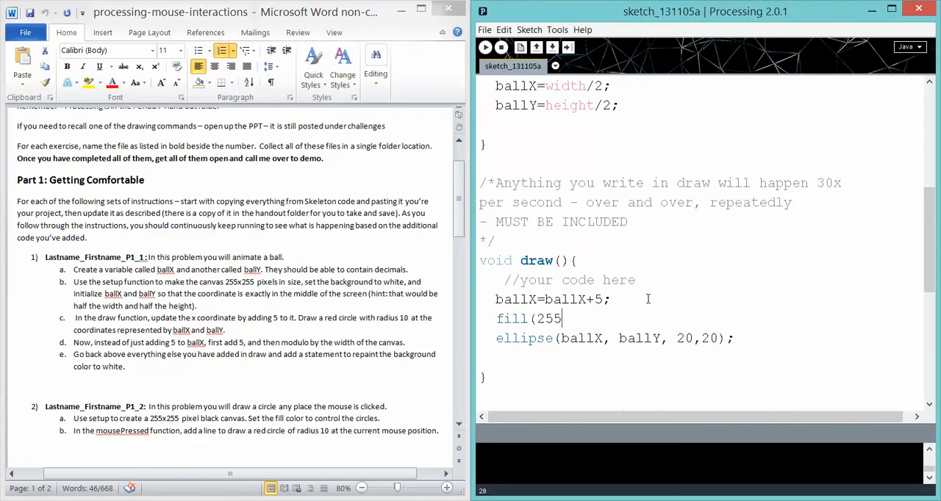
type(",0,0);")
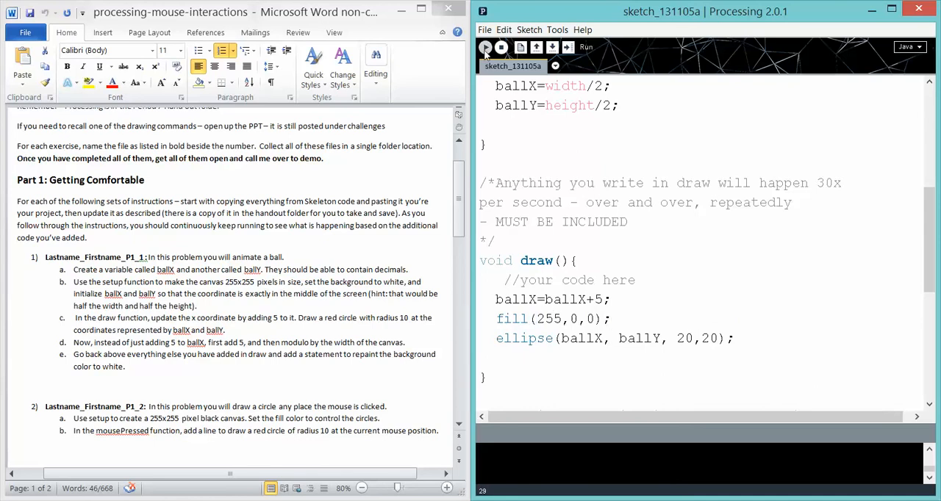
left_click(485, 47)
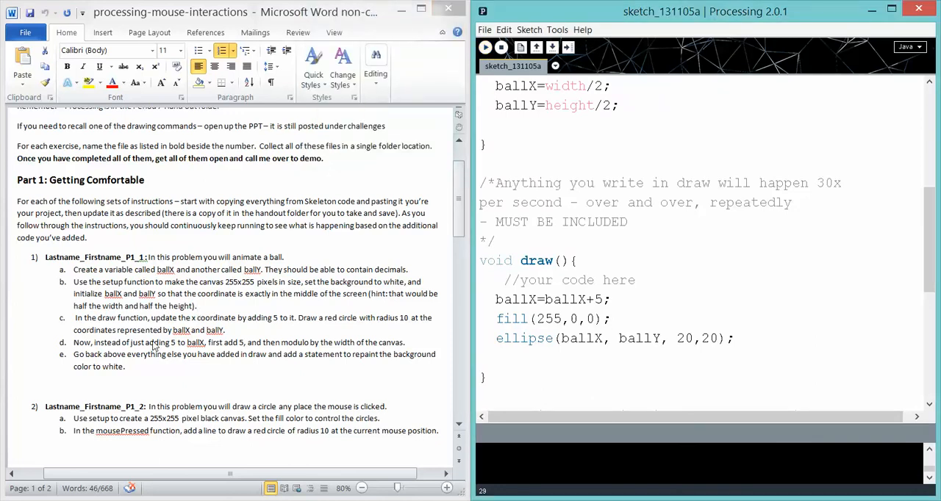
Change the x update to ballX=(ballX+5)%width; so the ball wraps around.
double_click(156, 343)
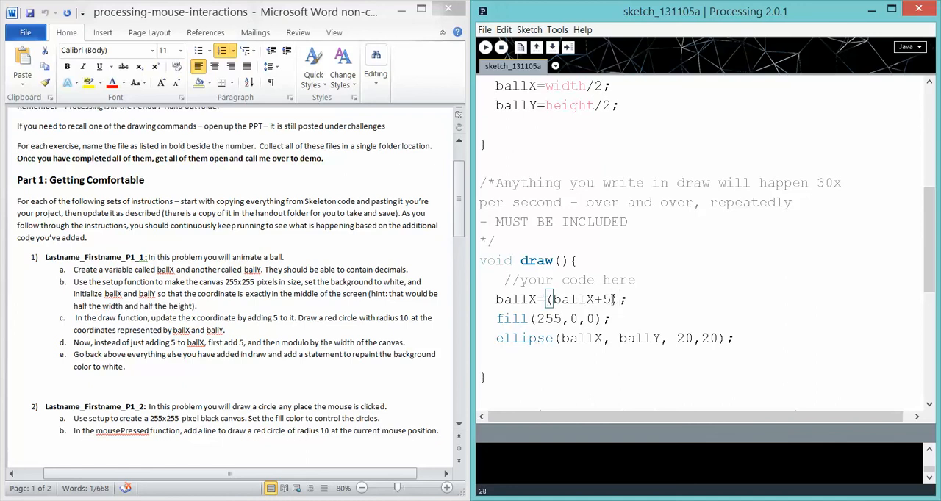
type("%width")
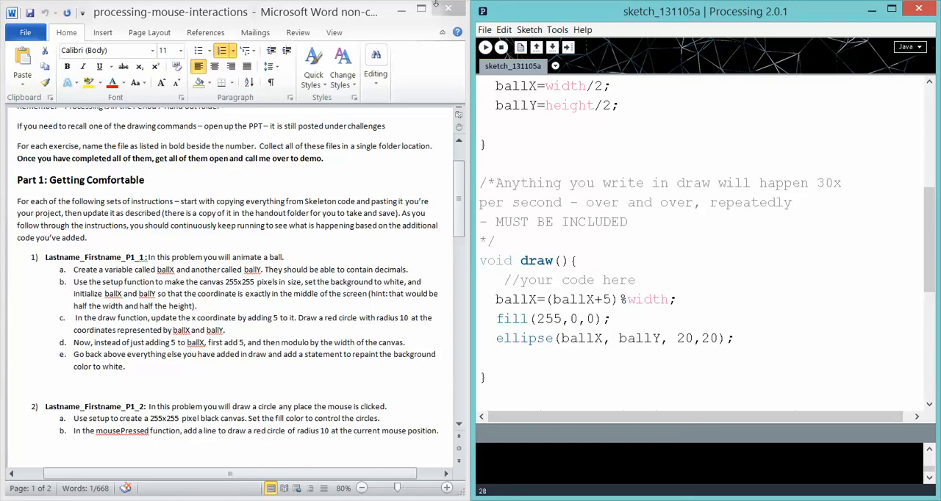
mouse_move(100, 225)
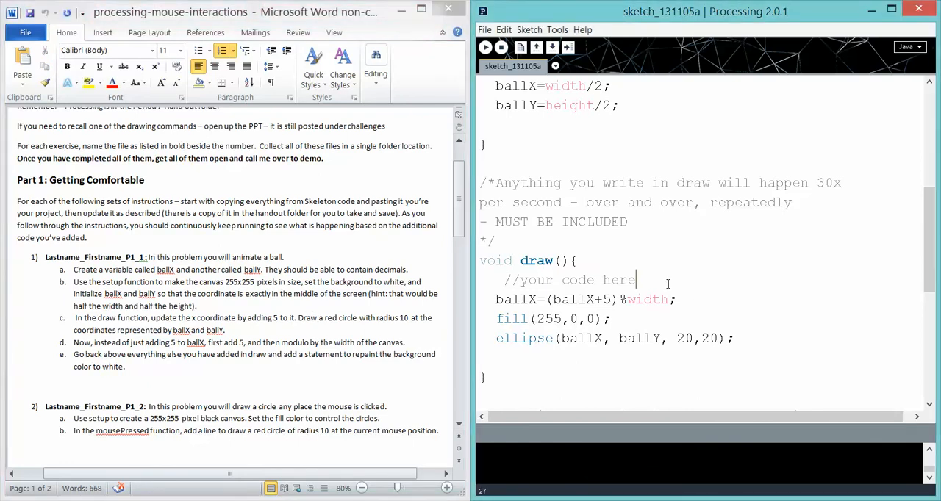
Add background(255); at the top of draw() and run the sketch.
type("backgrou")
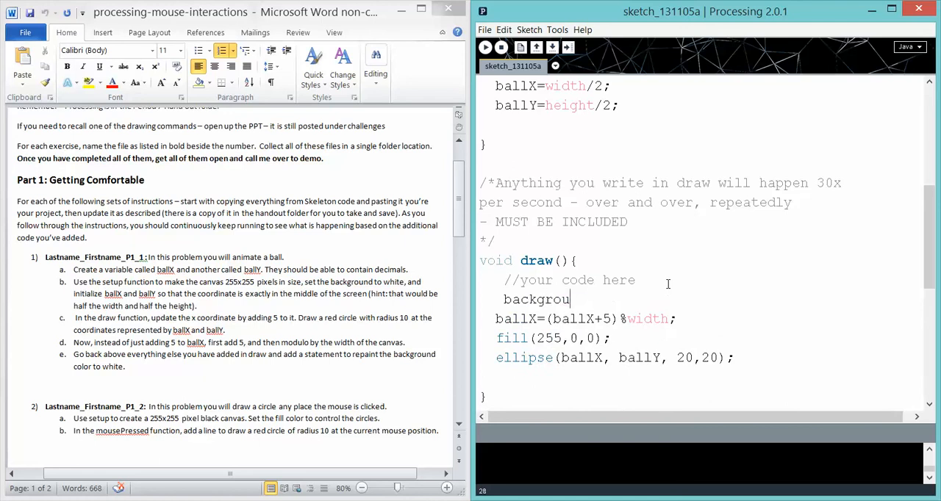
type("nd(255);")
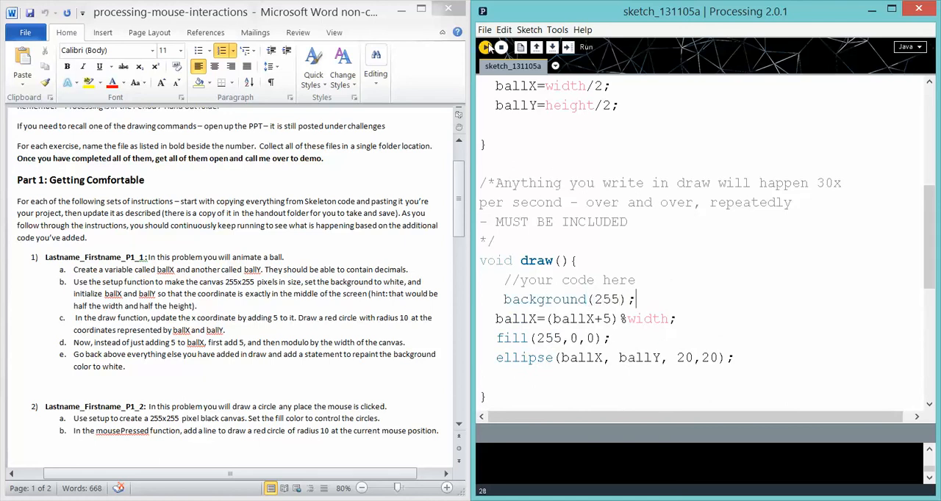
left_click(485, 47)
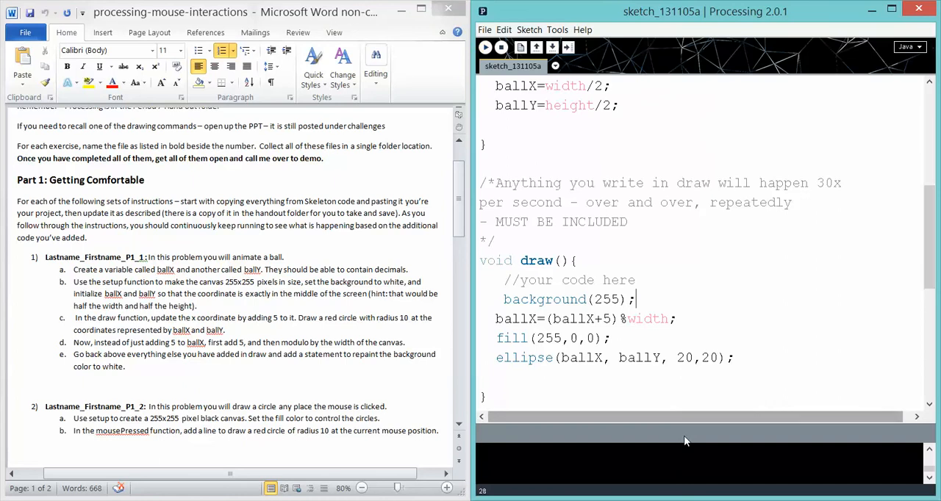
mouse_move(412, 309)
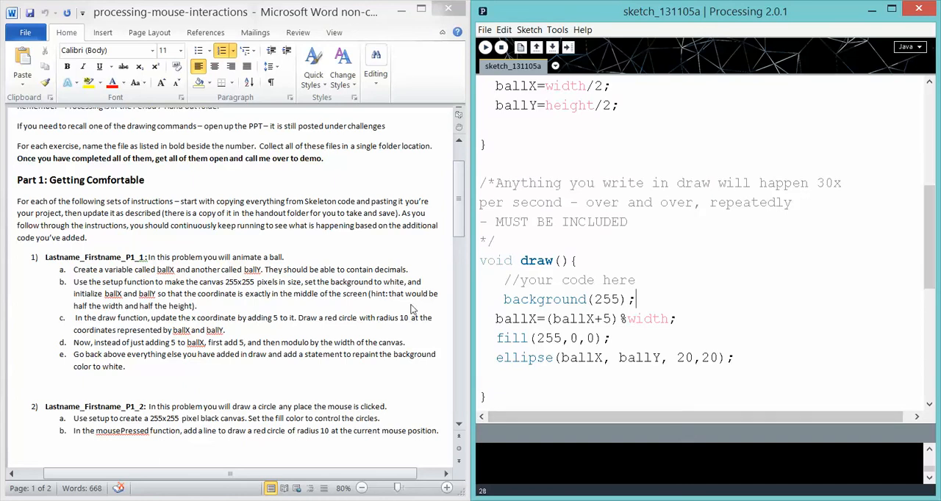